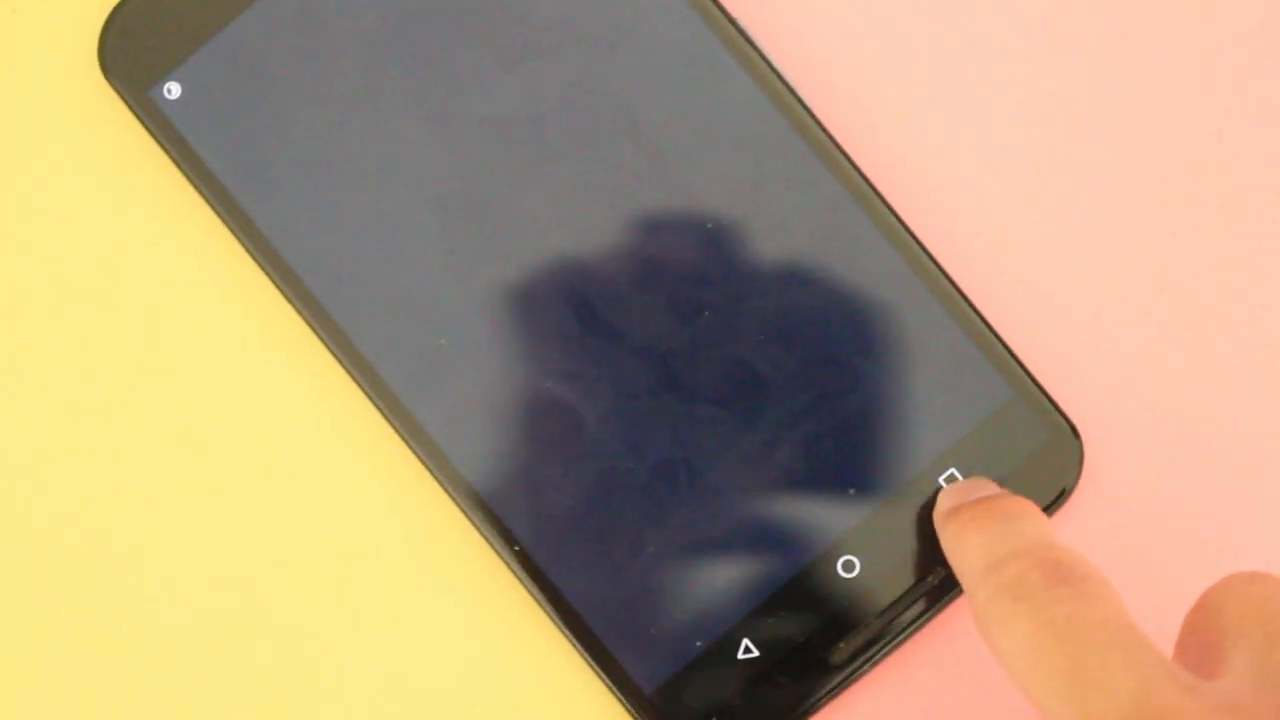
Switch to Sesame Shortcuts from the recent apps list
left_click(948, 485)
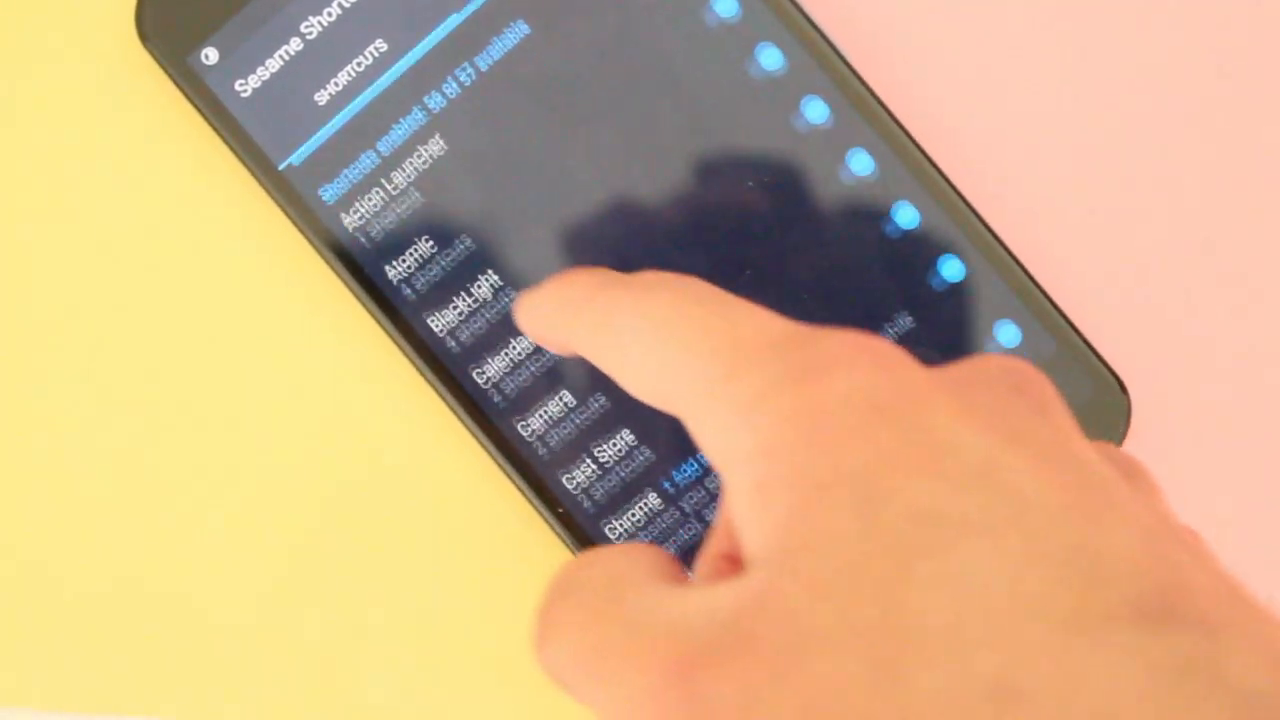
Scroll the Sesame app shortcut list, then return to the launcher's app icons
scroll("down", 3)
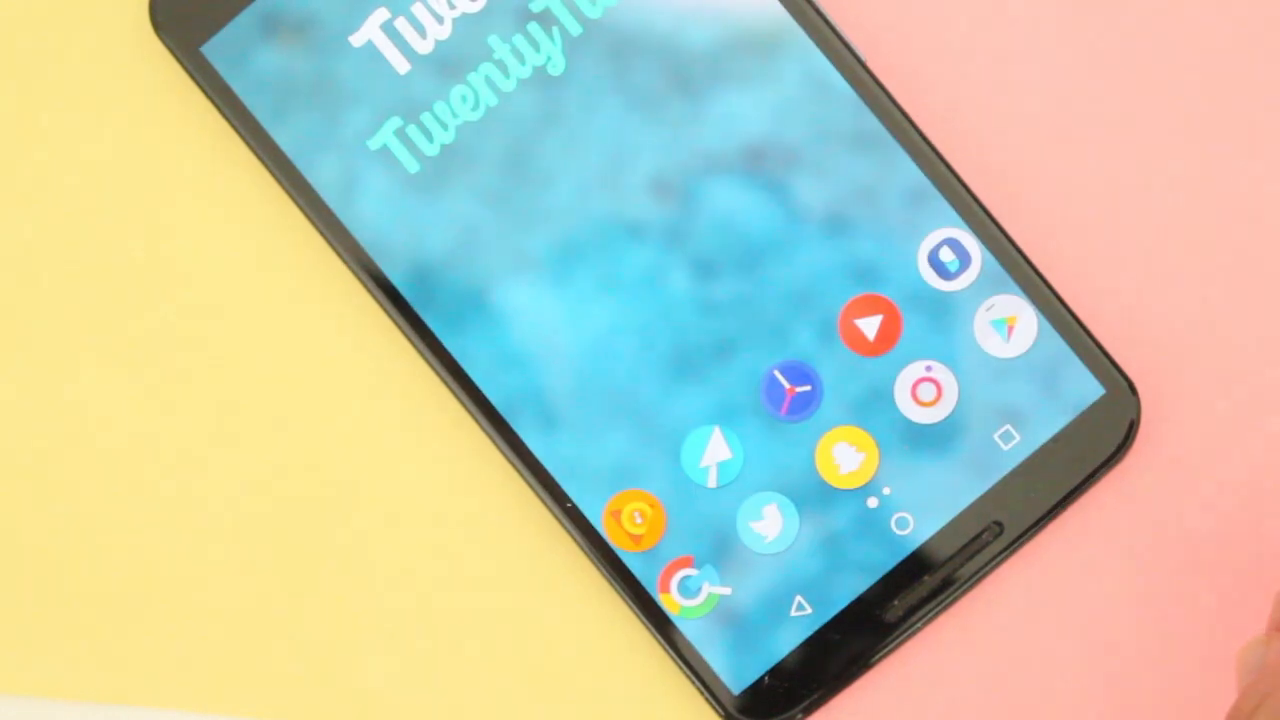
left_click(870, 325)
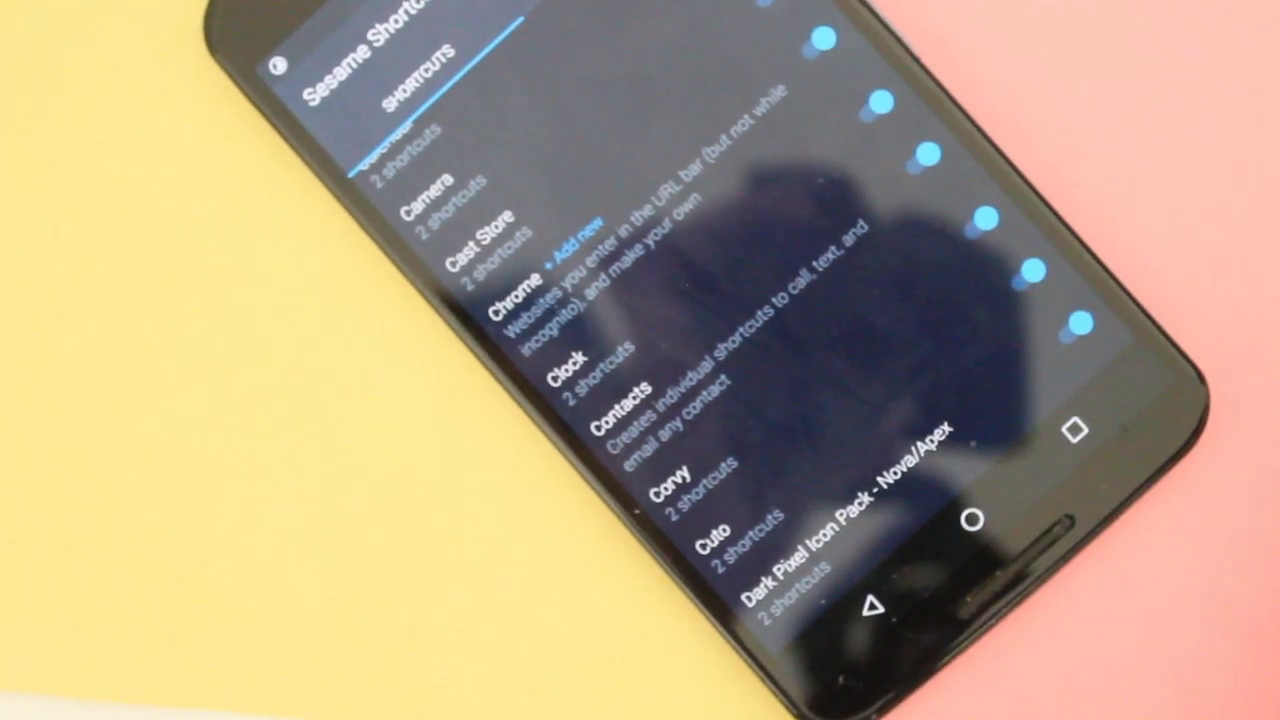
scroll("down", 3)
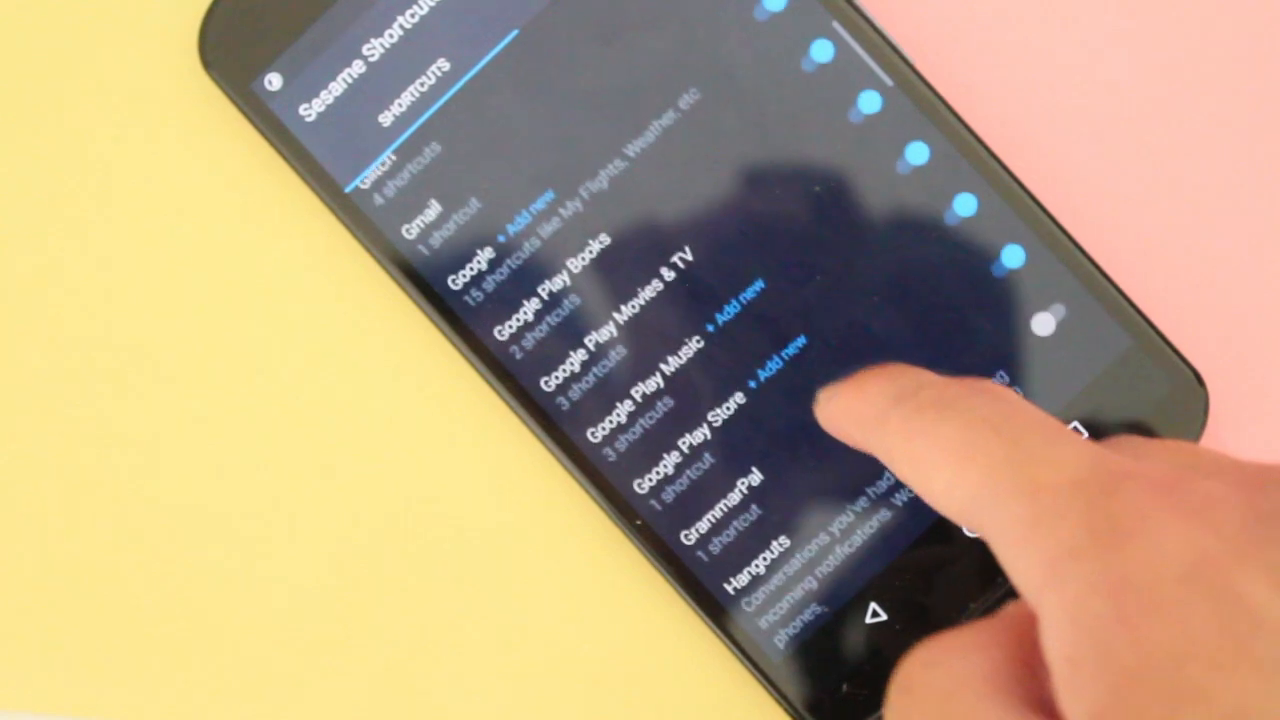
scroll("down", 3)
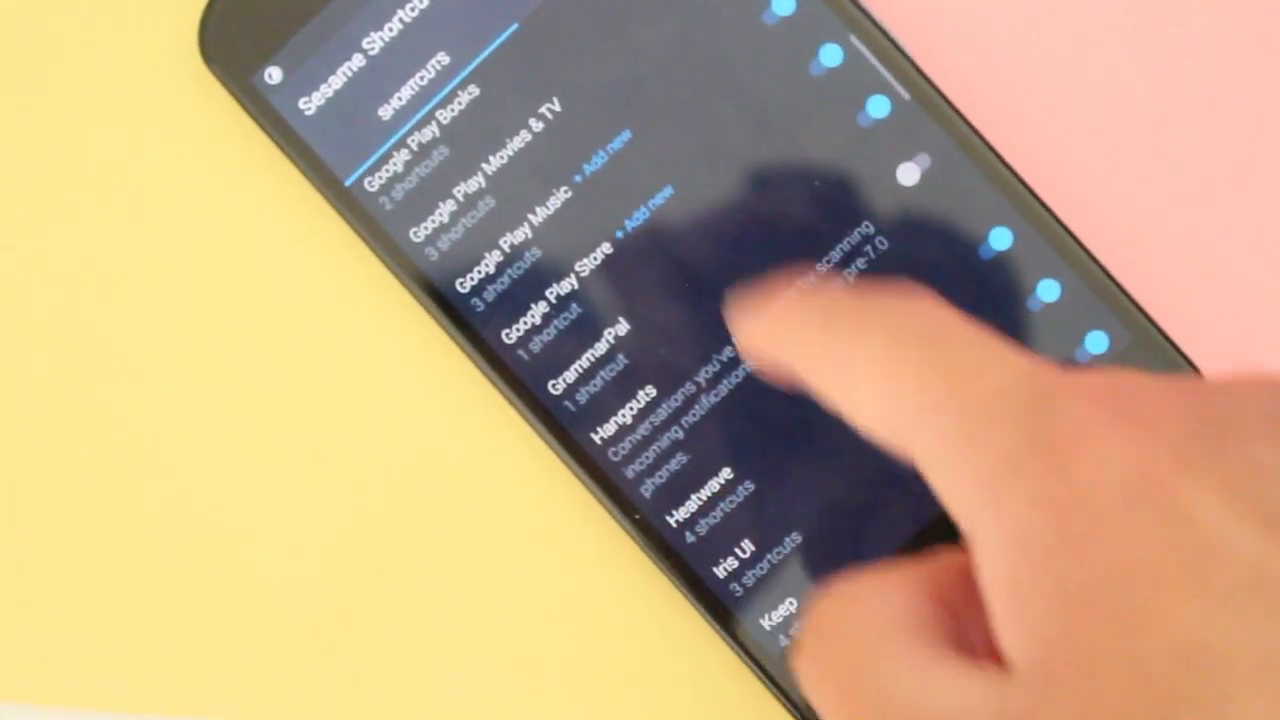
scroll("down", 3)
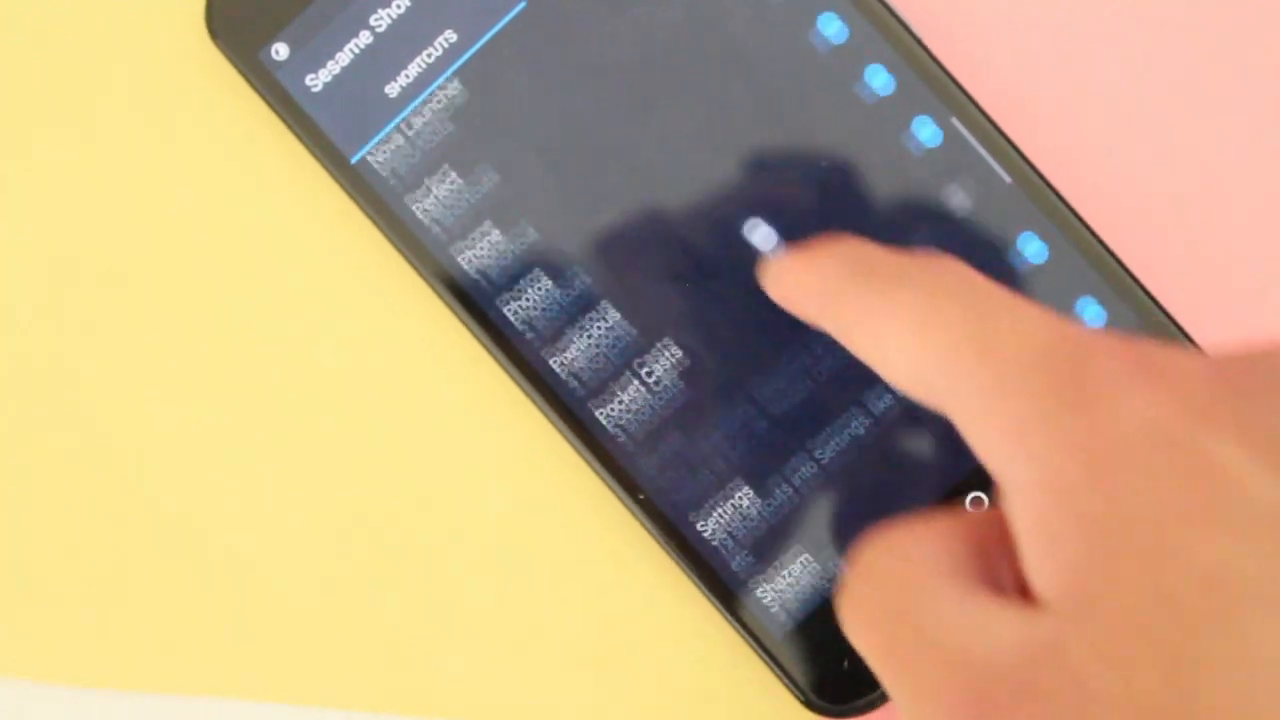
scroll("down", 3)
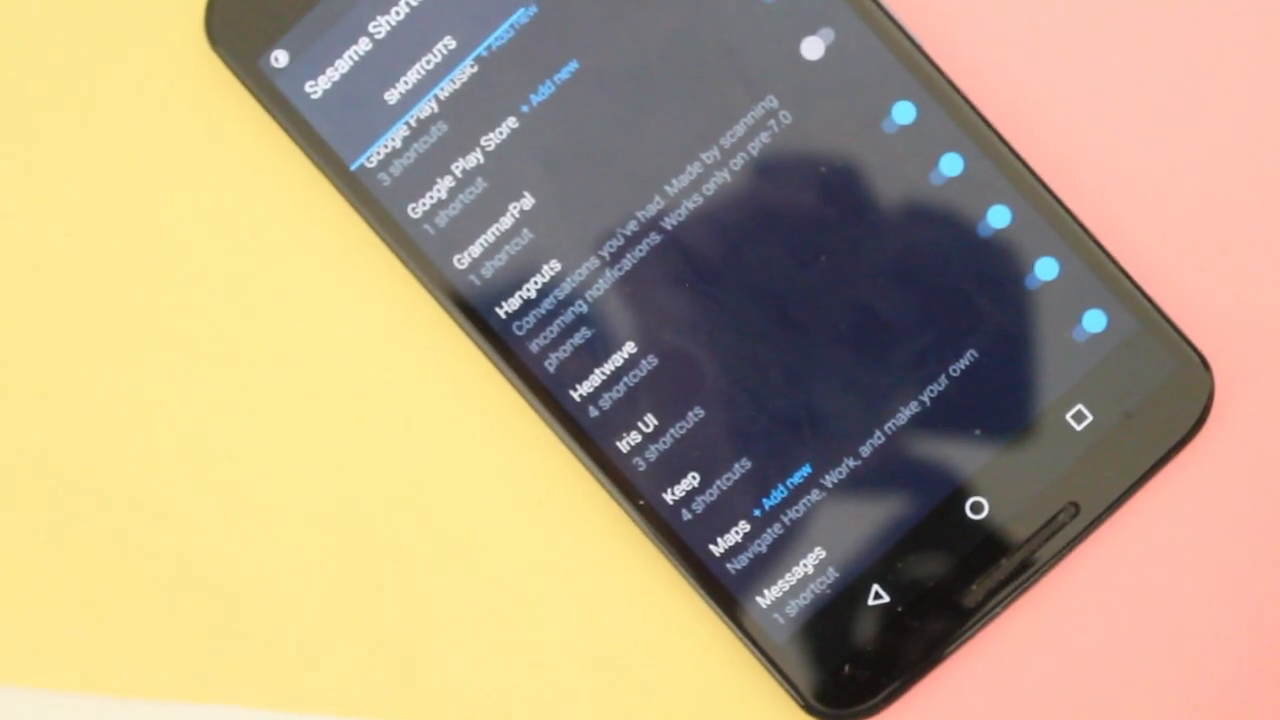
scroll("down", 3)
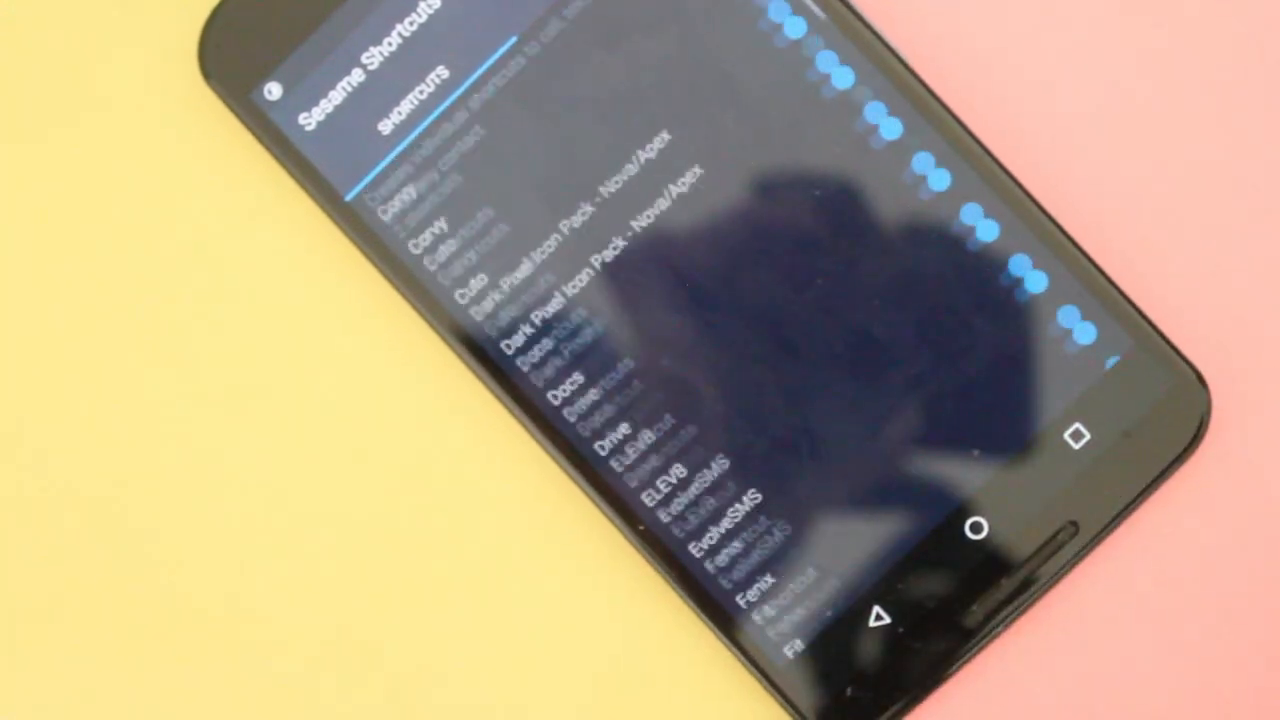